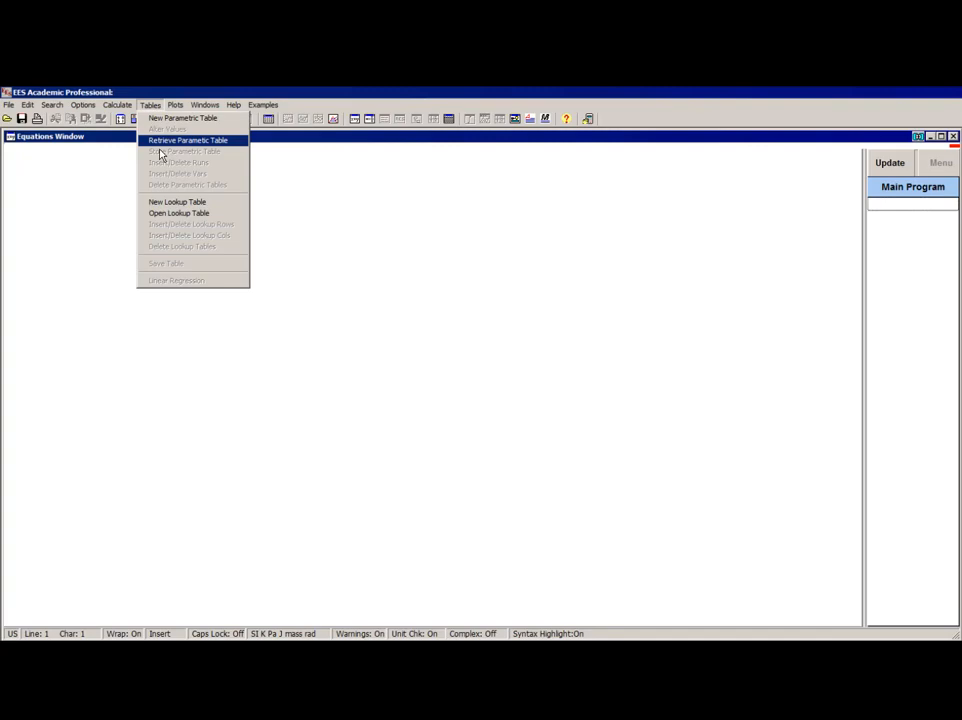
- Create a lookup table and paste ten rows of Temperature [C] and Pressure [Pa] data with names and units, maximized
left_click(176, 202)
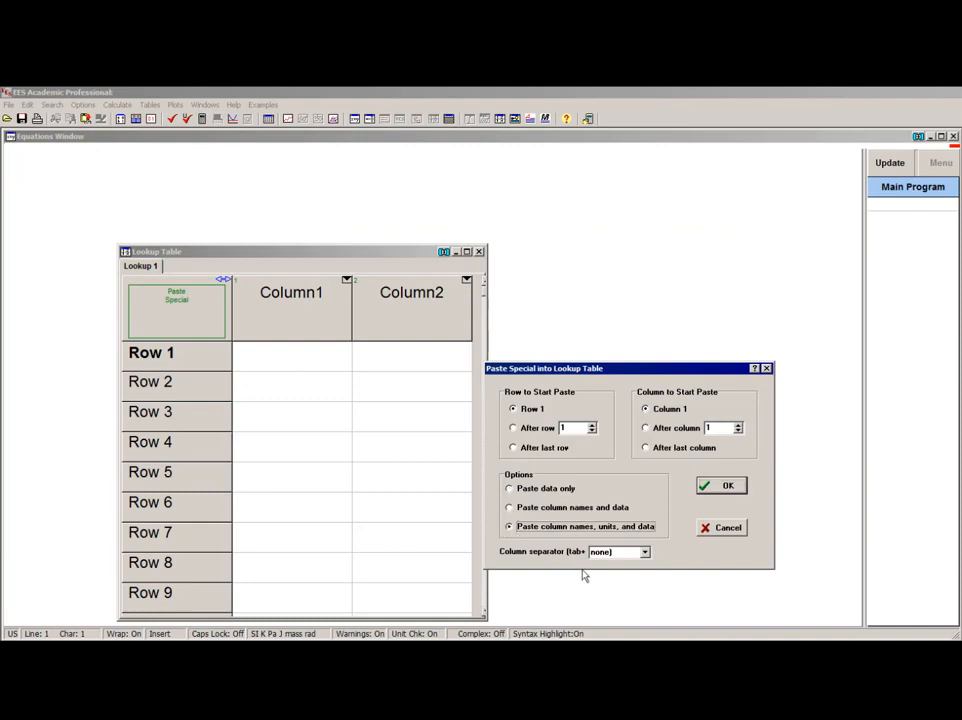
left_click(728, 486)
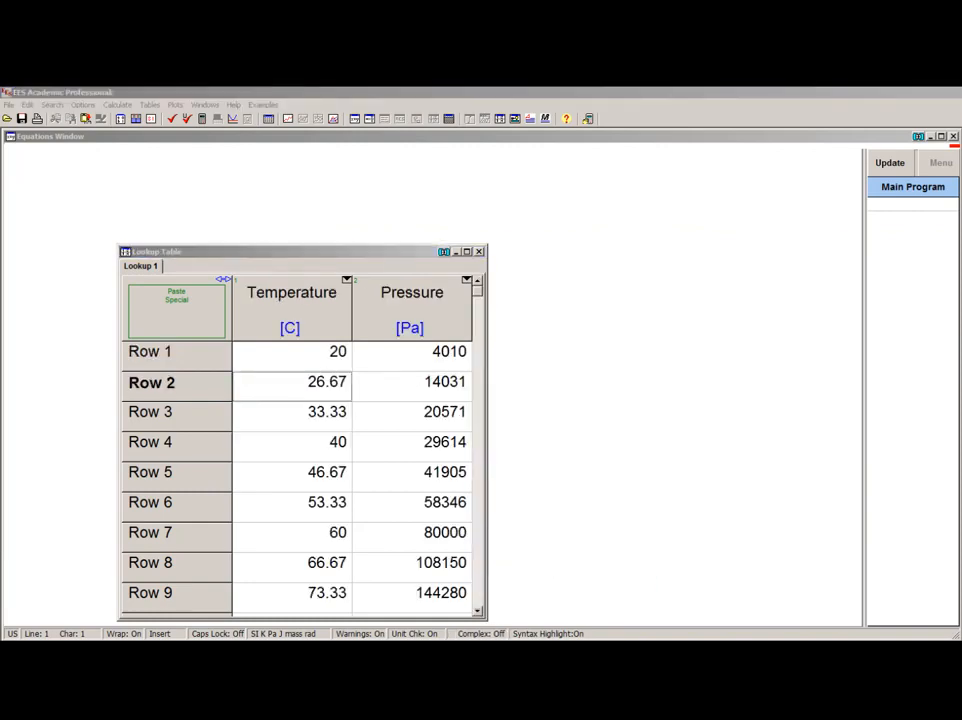
left_click(464, 252)
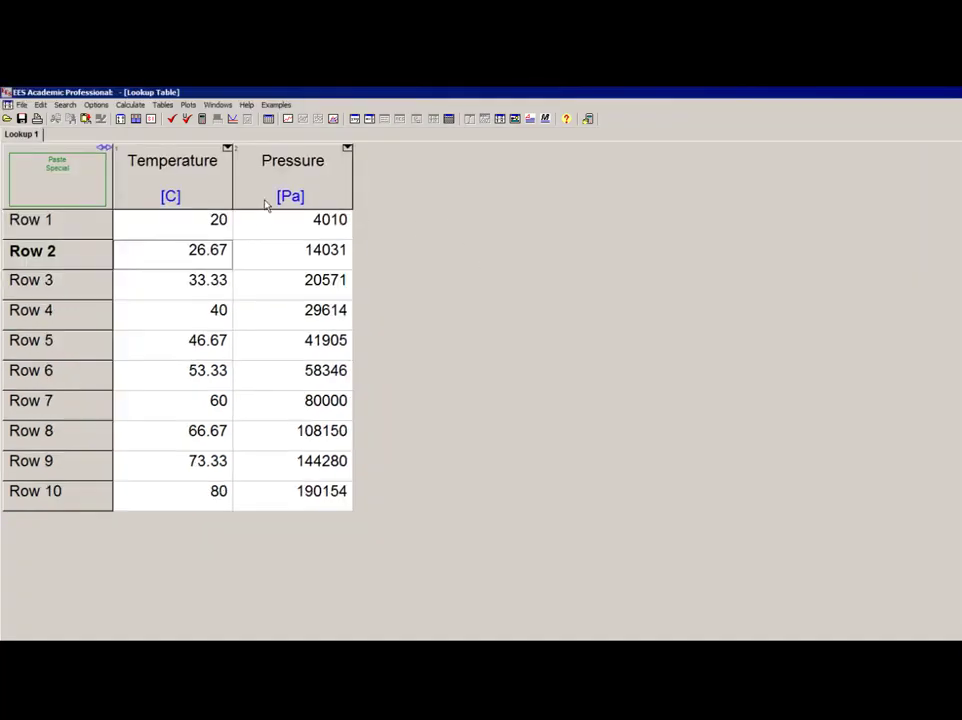
mouse_move(340, 188)
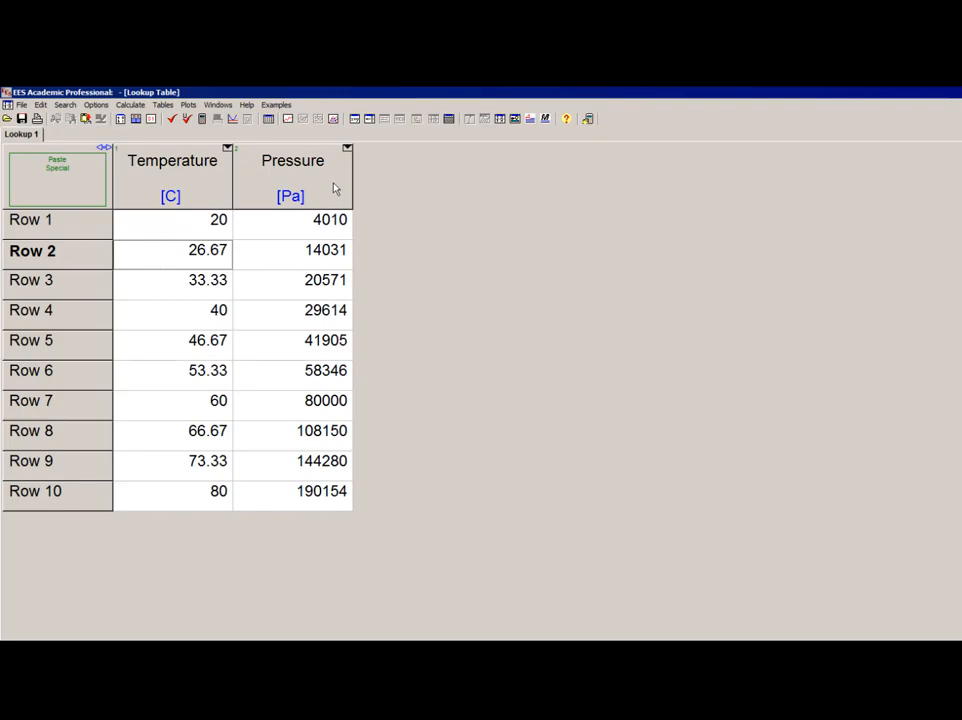
- Insert a Density [kg/m3] column right of Pressure and begin Alter Values for it
right_click(292, 160)
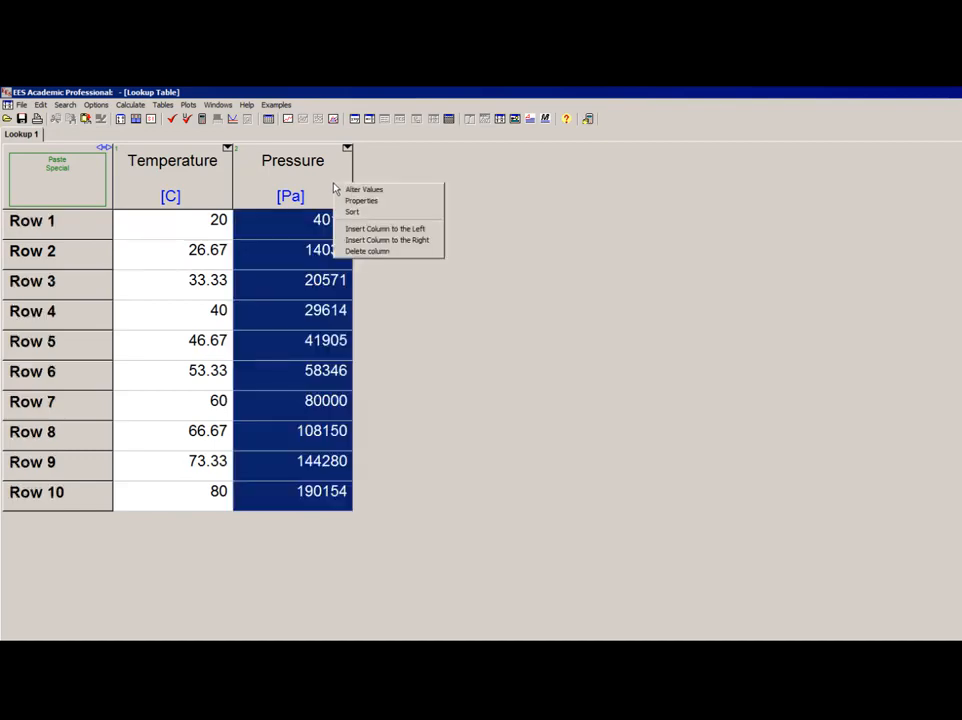
mouse_move(404, 240)
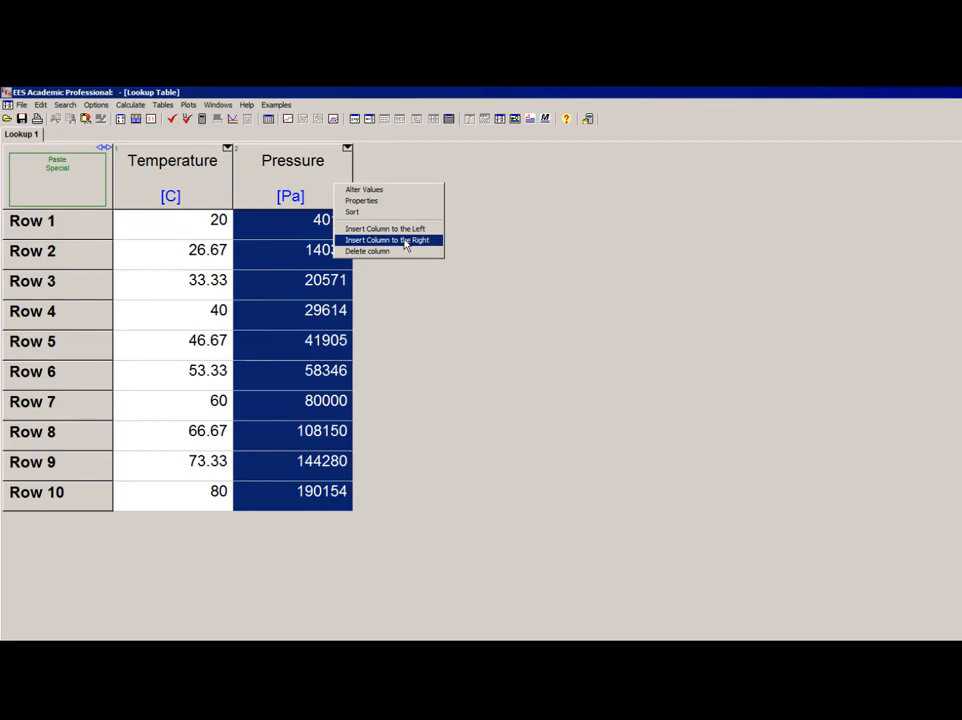
left_click(386, 240)
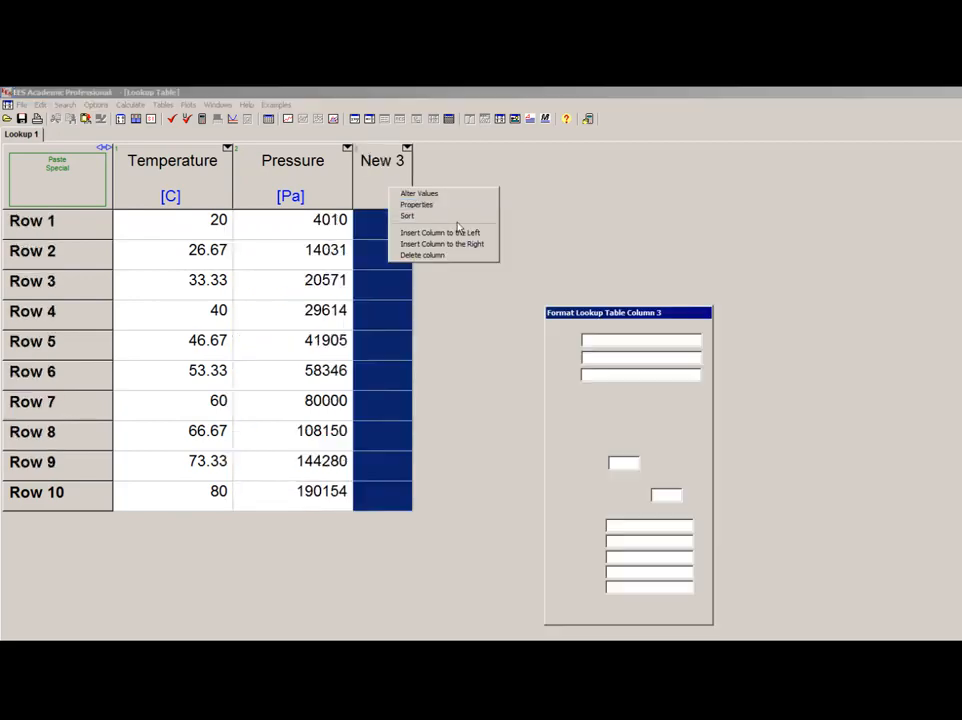
left_click(416, 204)
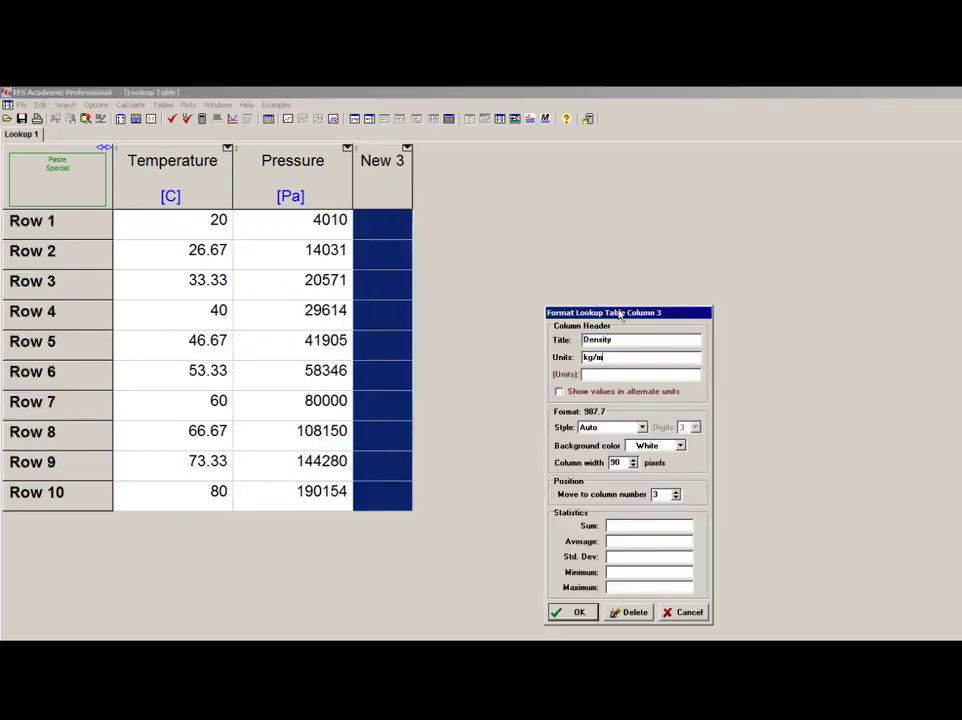
left_click(578, 612)
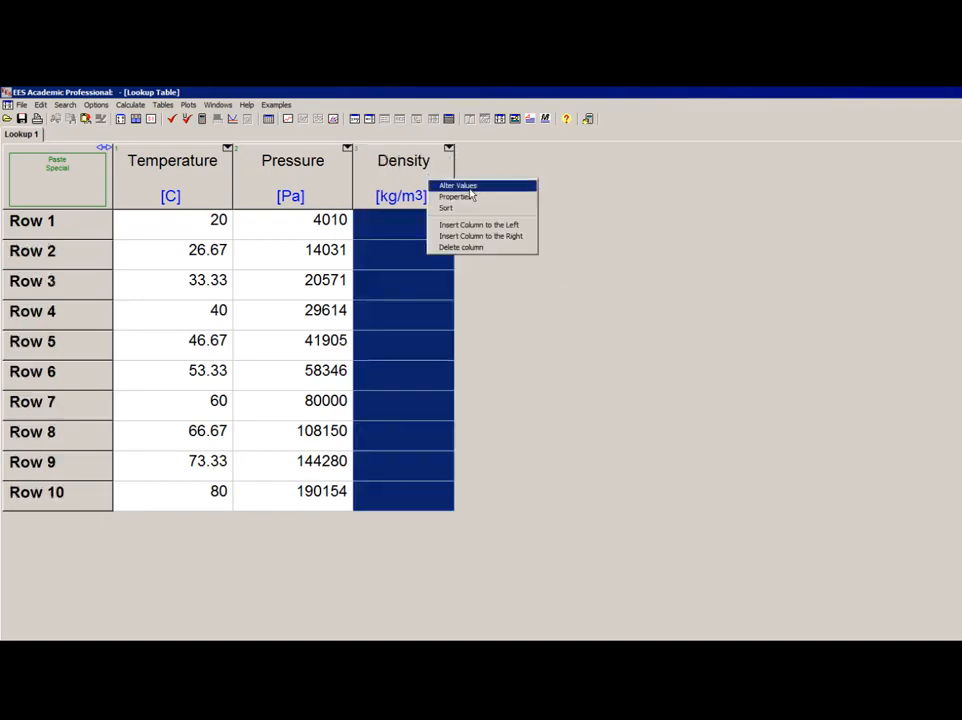
left_click(458, 184)
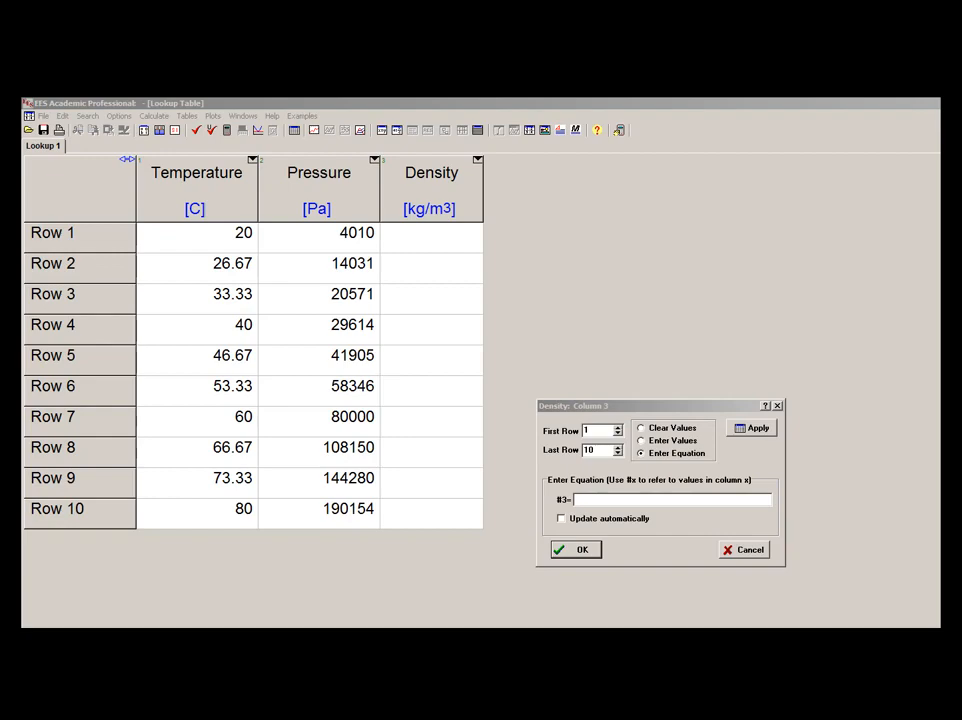
- Define R=287.1[N-m/kg-K] in the Equations Window and return to the Density dialog
left_click(752, 548)
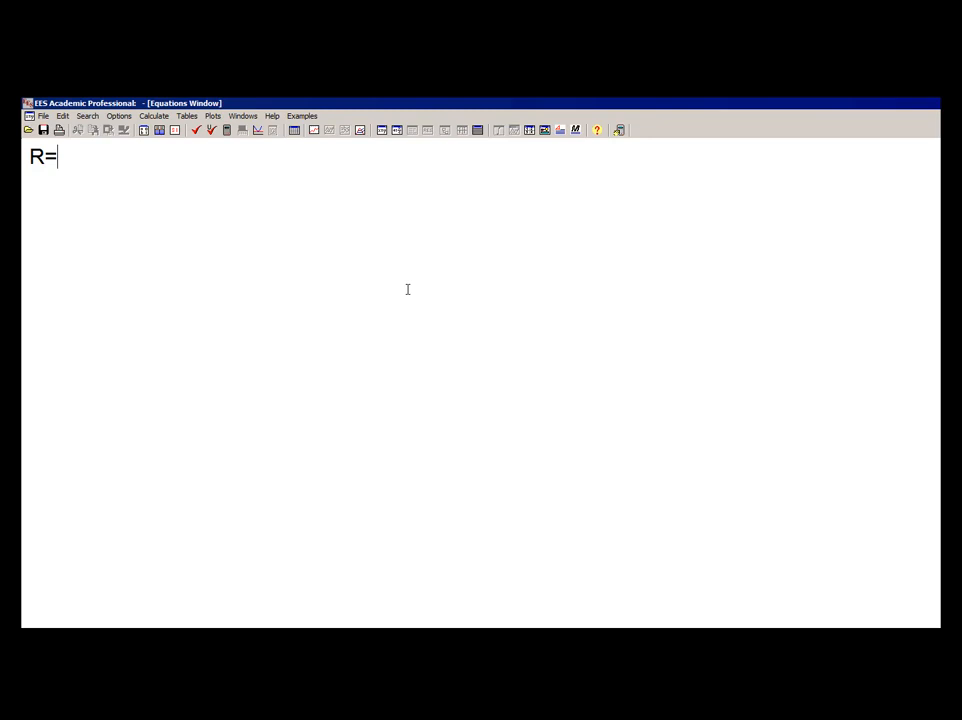
type("287.1[N-m/")
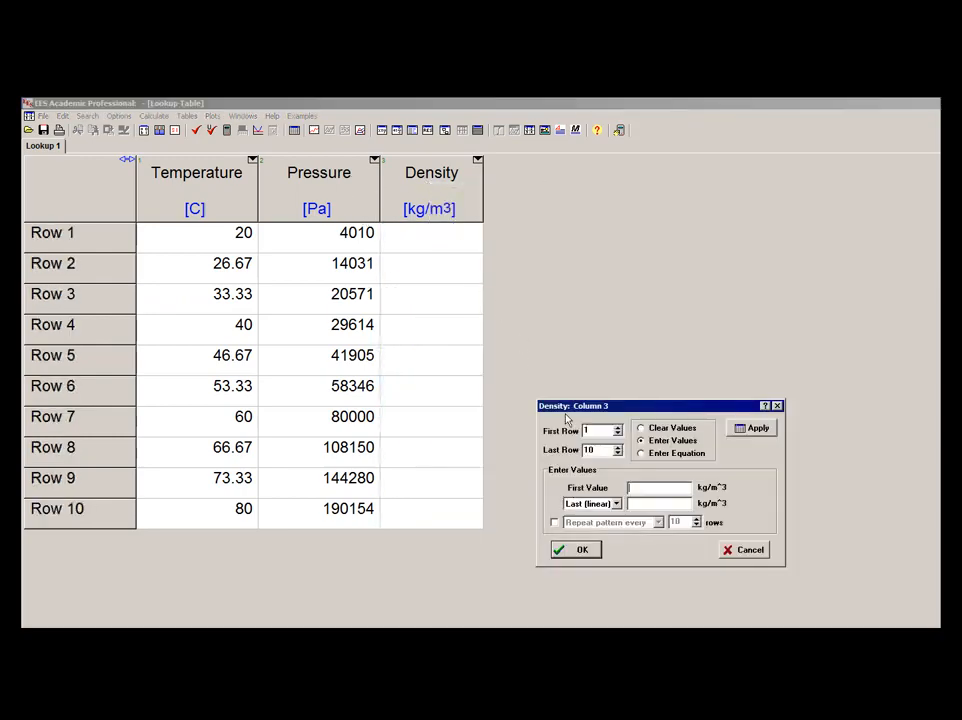
- Enter the Density equation #2/(R*ConvertTemp(C,K,#1)) for rows 1 to 10
left_click(640, 452)
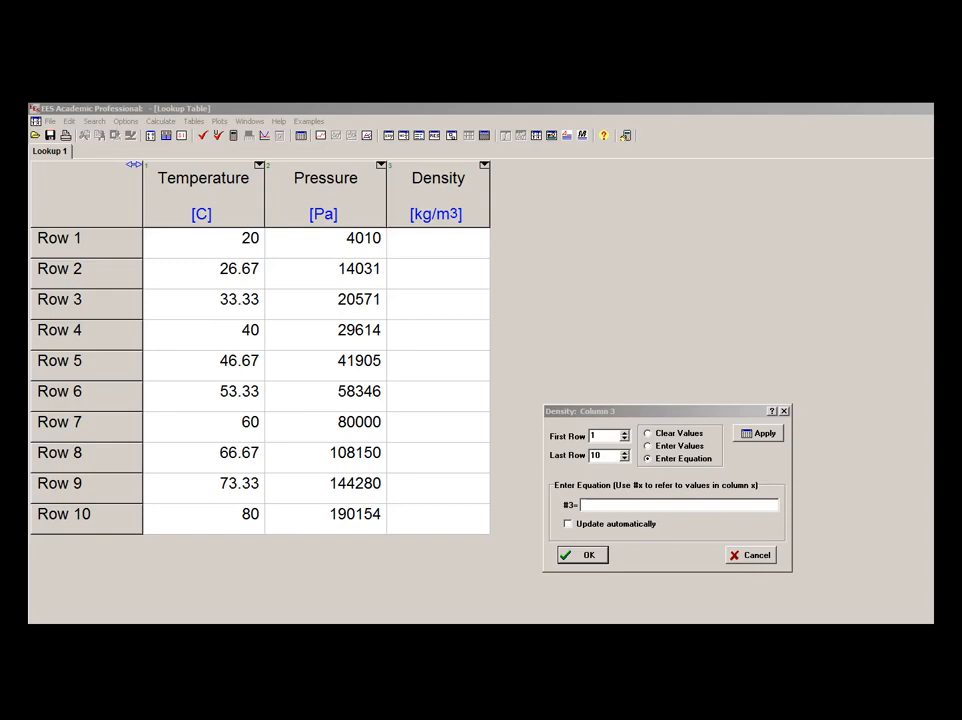
mouse_move(576, 620)
type("#")
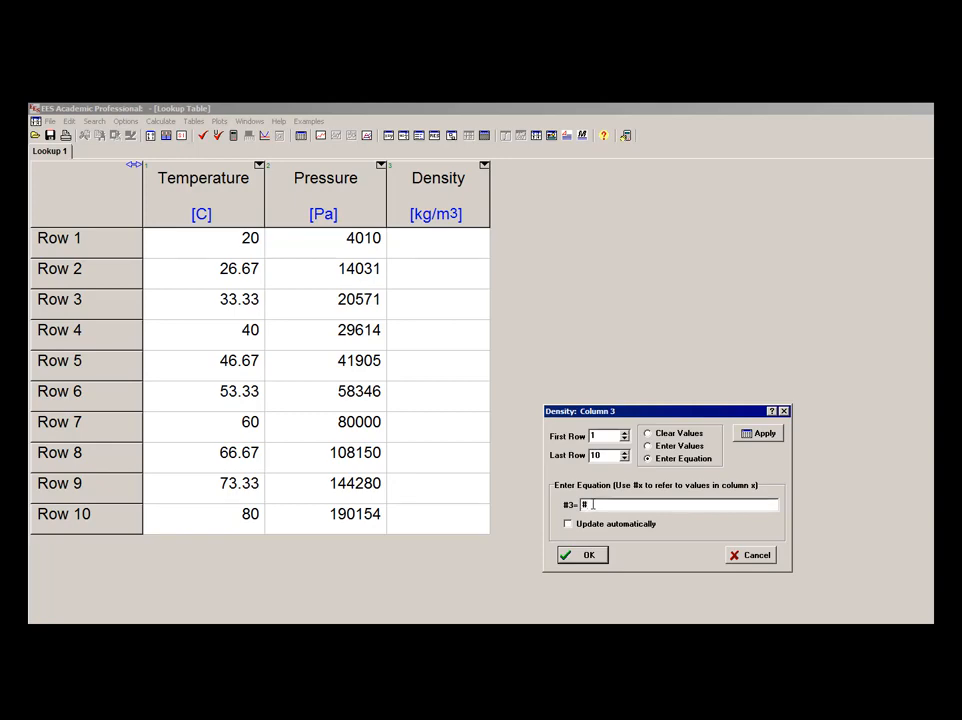
type("2")
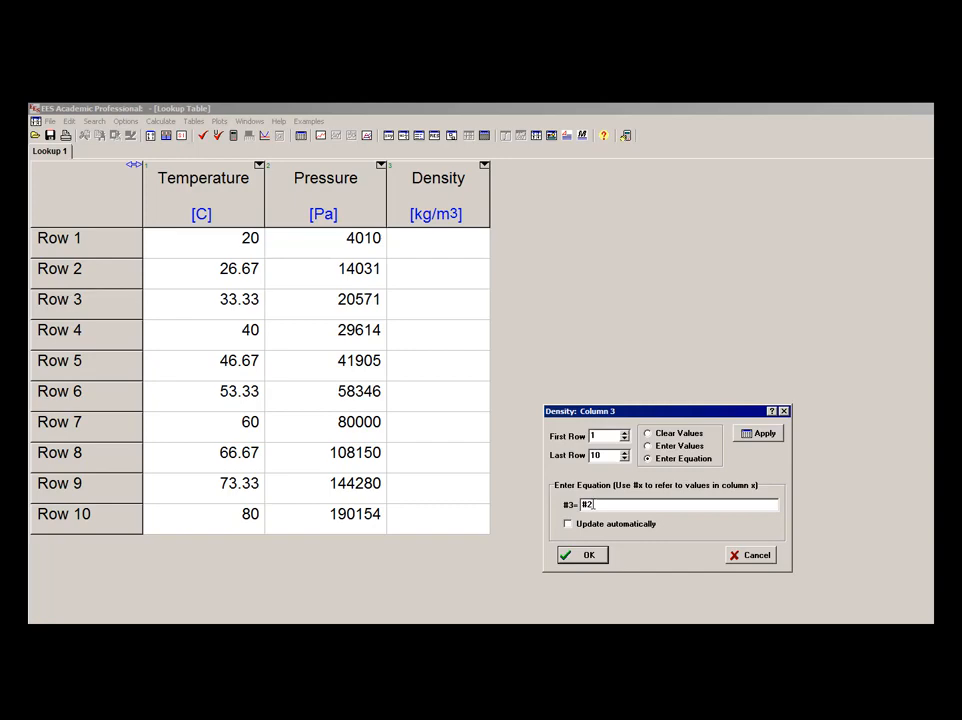
type("/R")
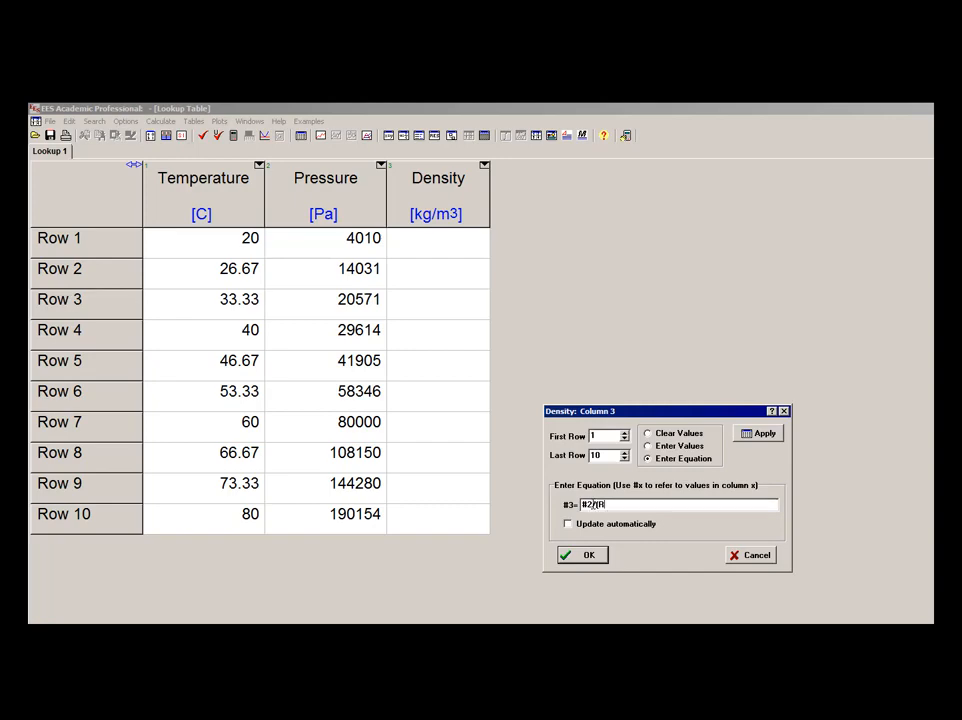
type("*")
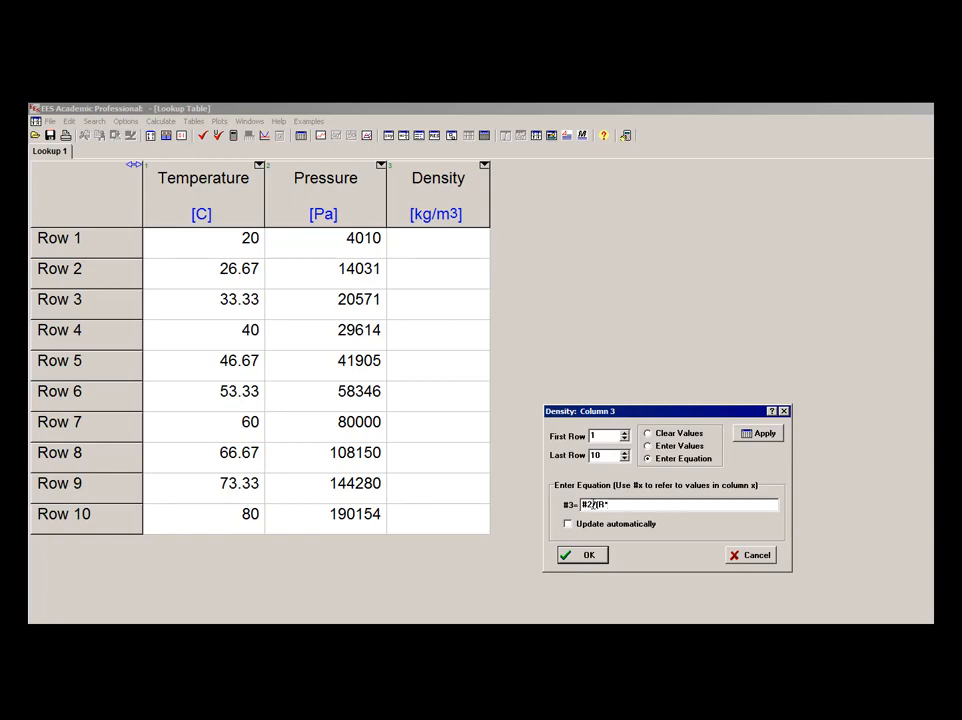
type("ConvertTemp")
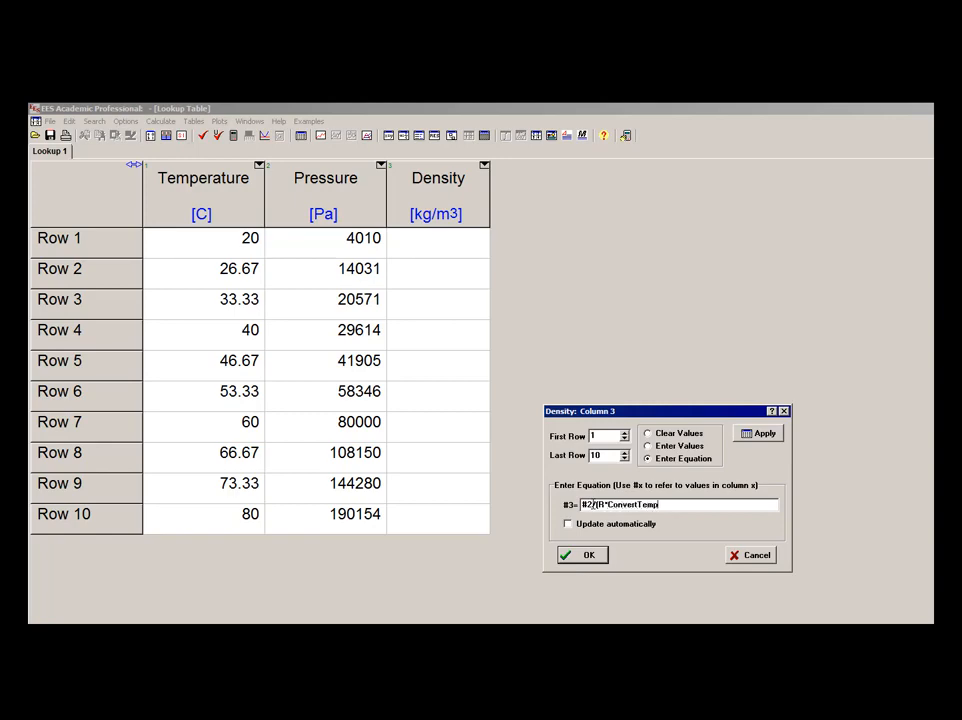
type("(C,K,#1))")
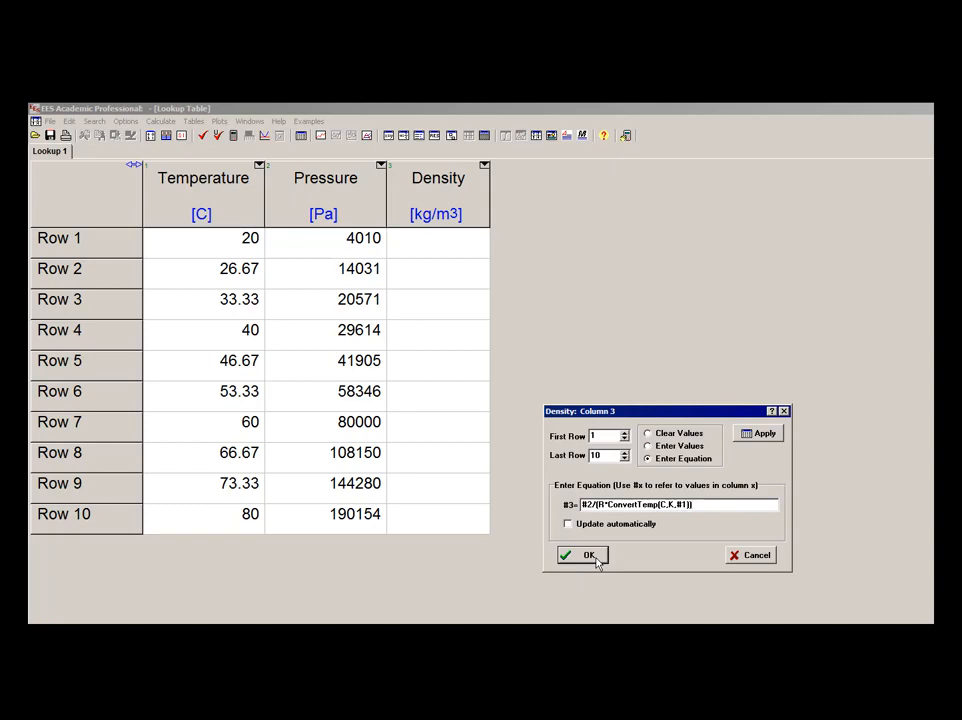
- Compute the Density column, giving values from 0.04765 to 1.875 kg/m3
left_click(584, 556)
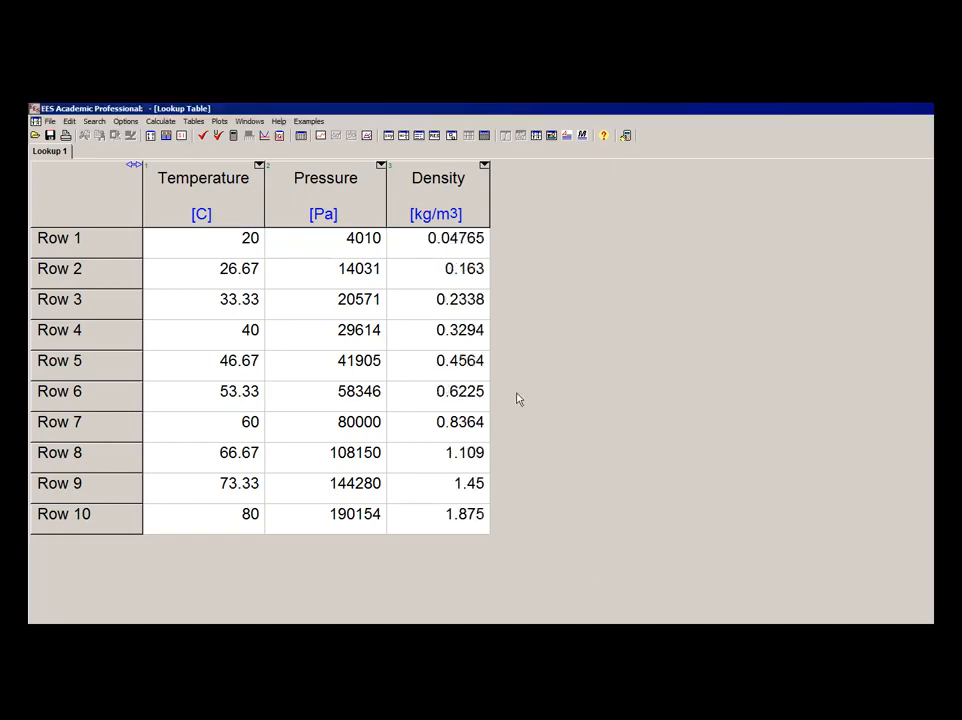
mouse_move(572, 412)
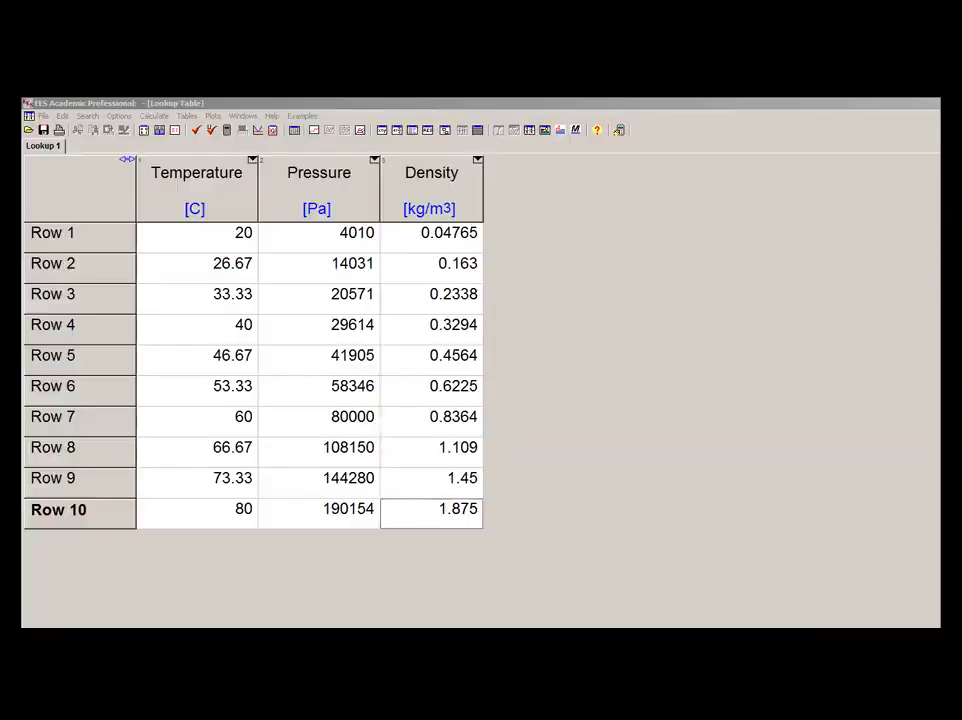
- Add column New 4 after Density filled by equation #2[3], showing 20571 in every row
right_click(432, 172)
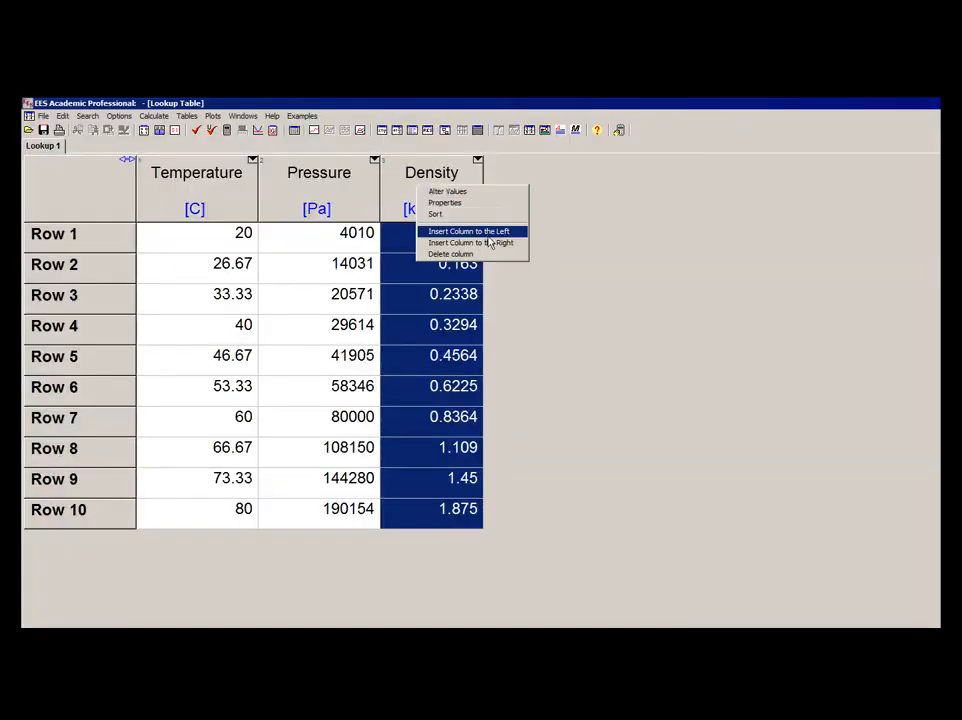
left_click(468, 232)
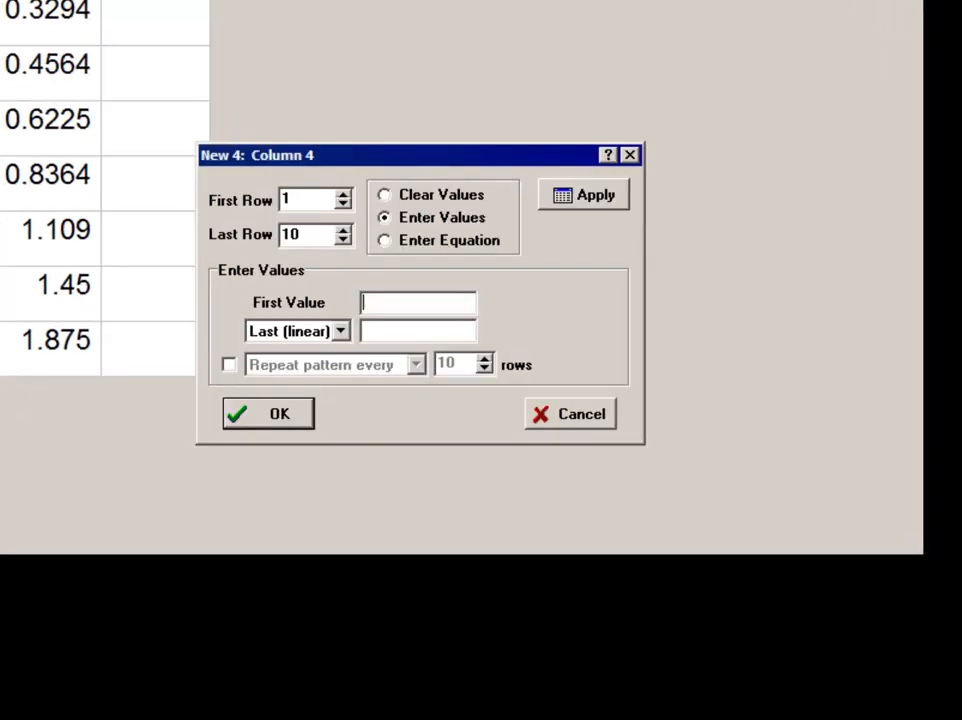
left_click(384, 240)
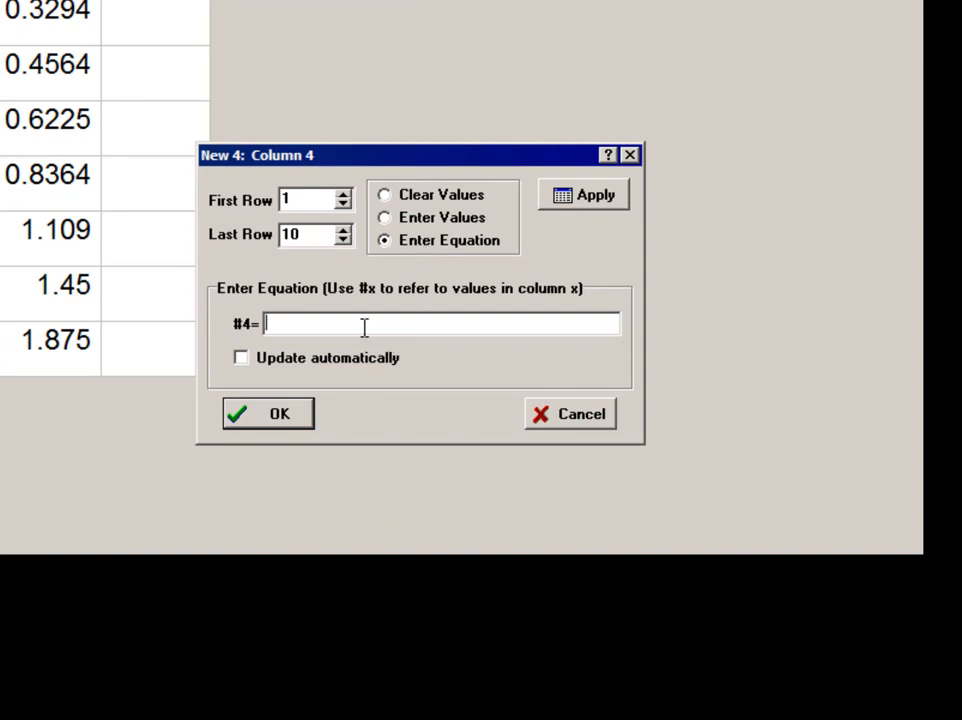
type("#")
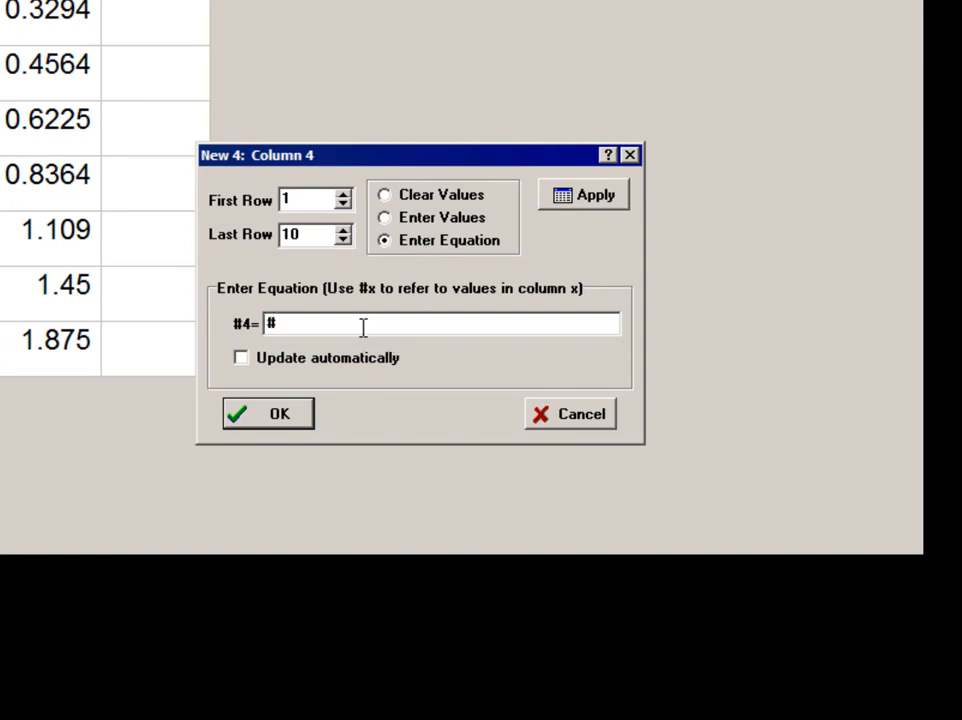
type("2[3]")
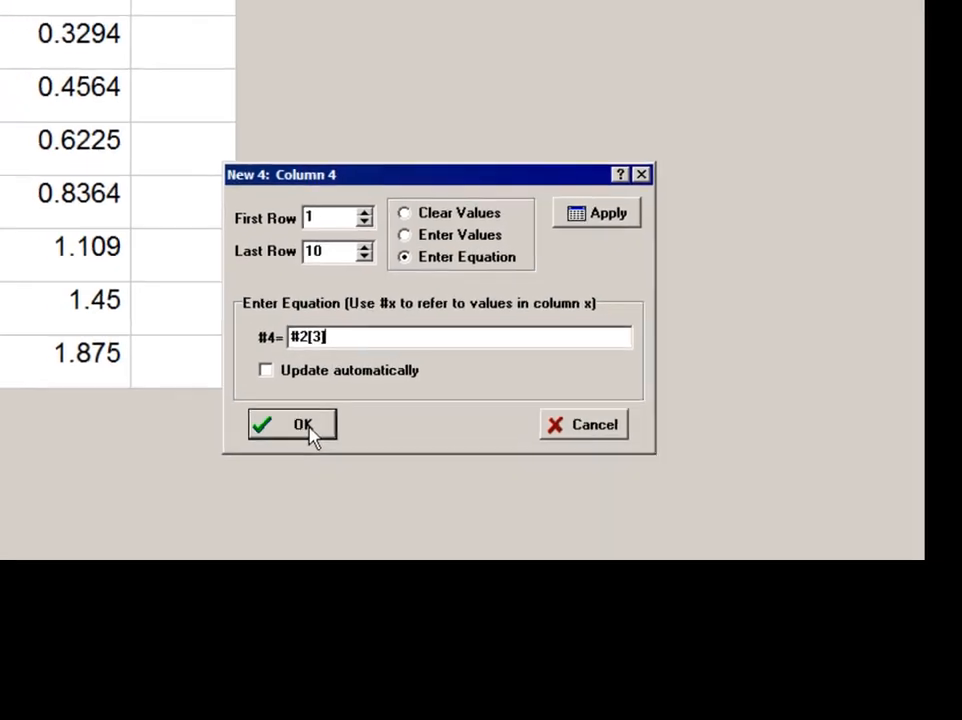
left_click(292, 424)
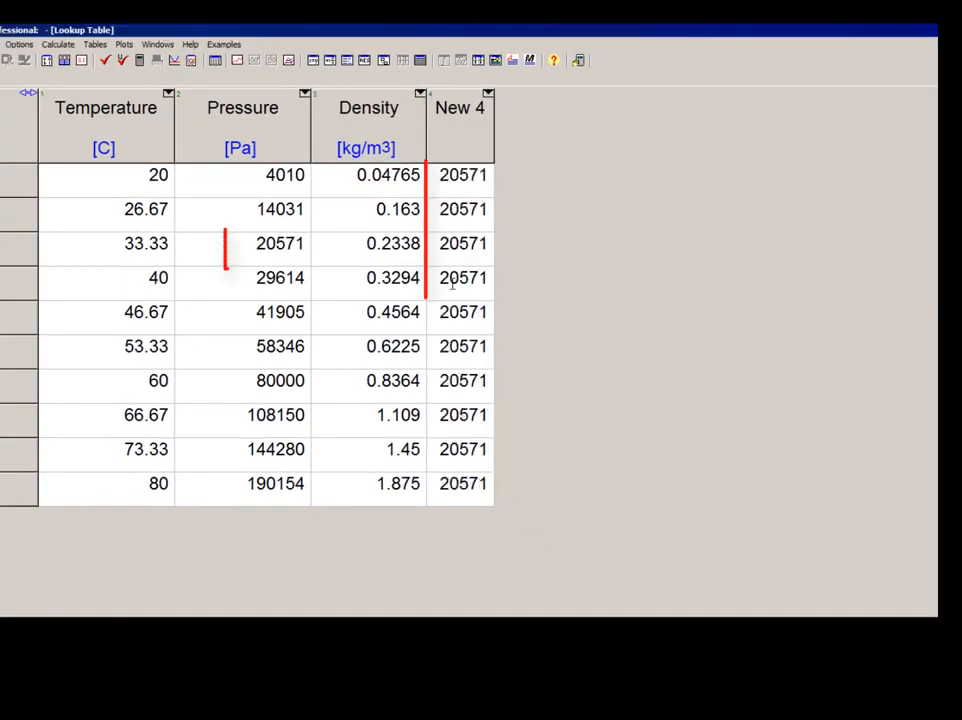
- Add column New 5 with equation #2, mirroring Pressure from 4010 to 190154 Pa
left_click(280, 244)
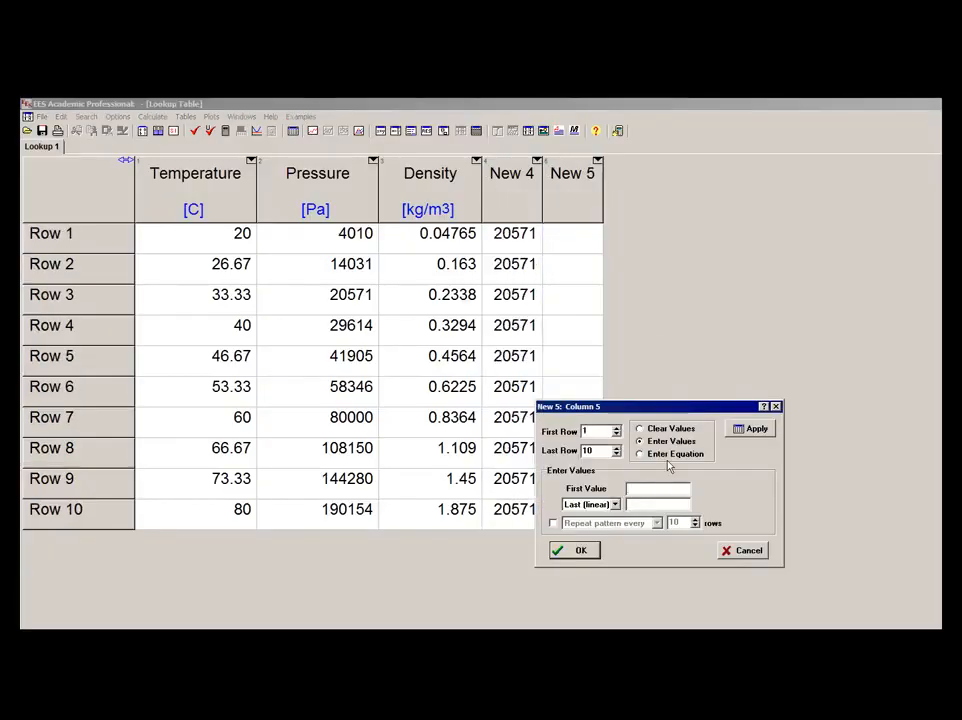
left_click(640, 454)
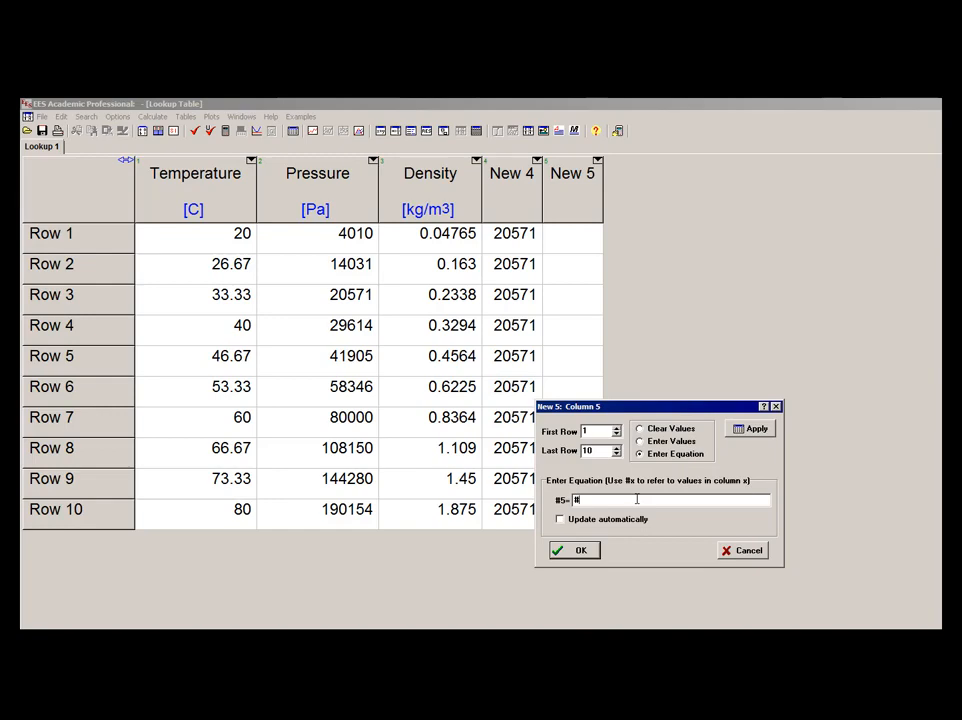
type("2[#R")
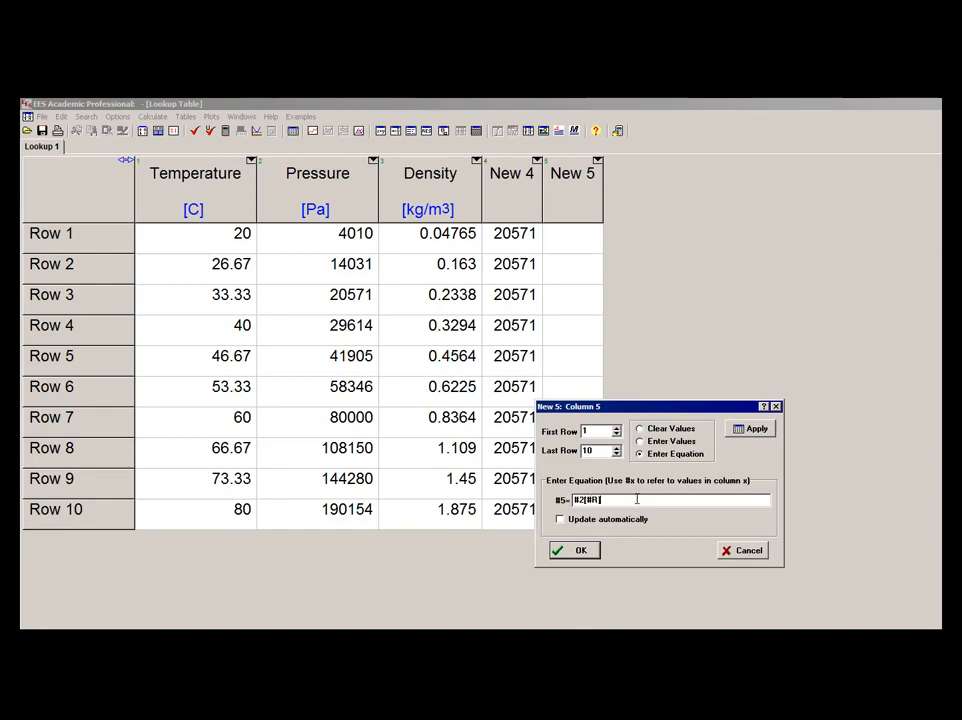
left_click(580, 550)
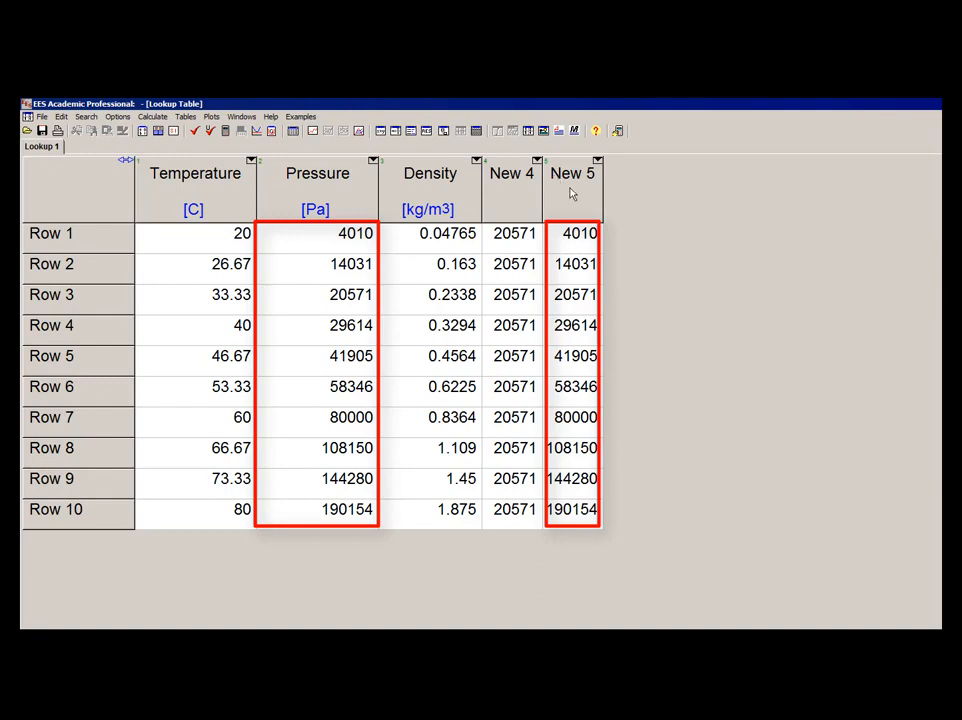
- Change New 5's equation to row #-1 so it shows Pressure shifted down one row
right_click(572, 172)
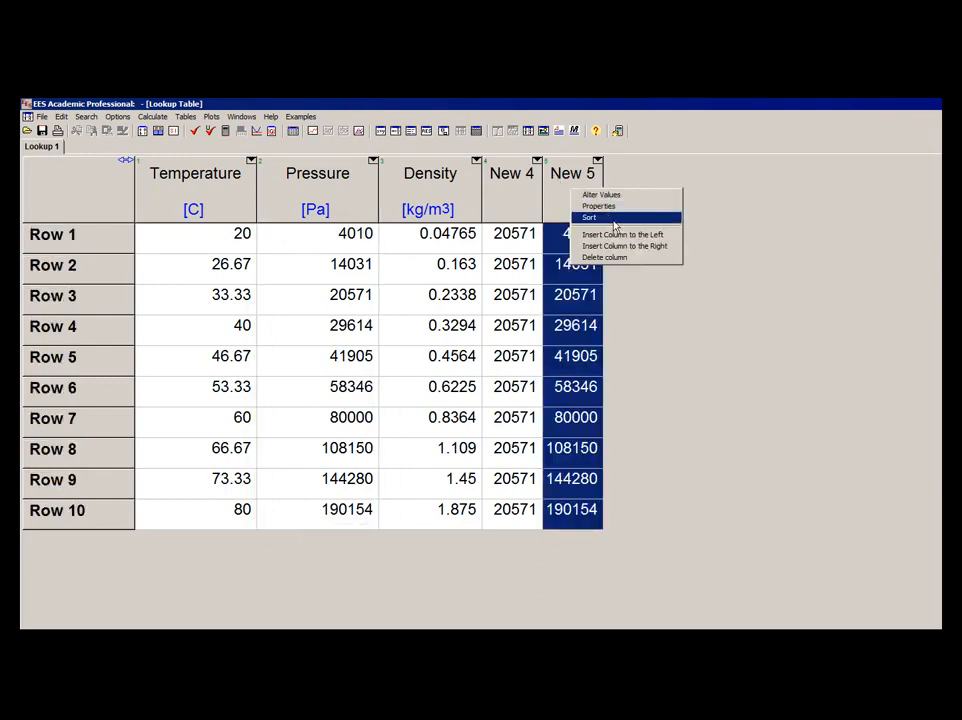
left_click(600, 194)
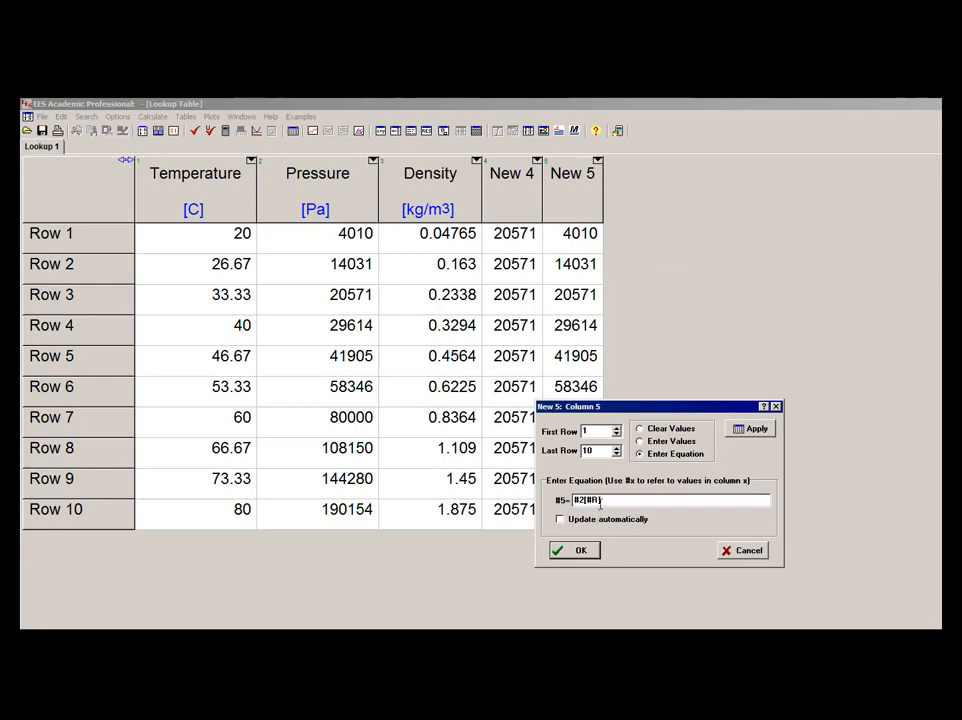
type("-1")
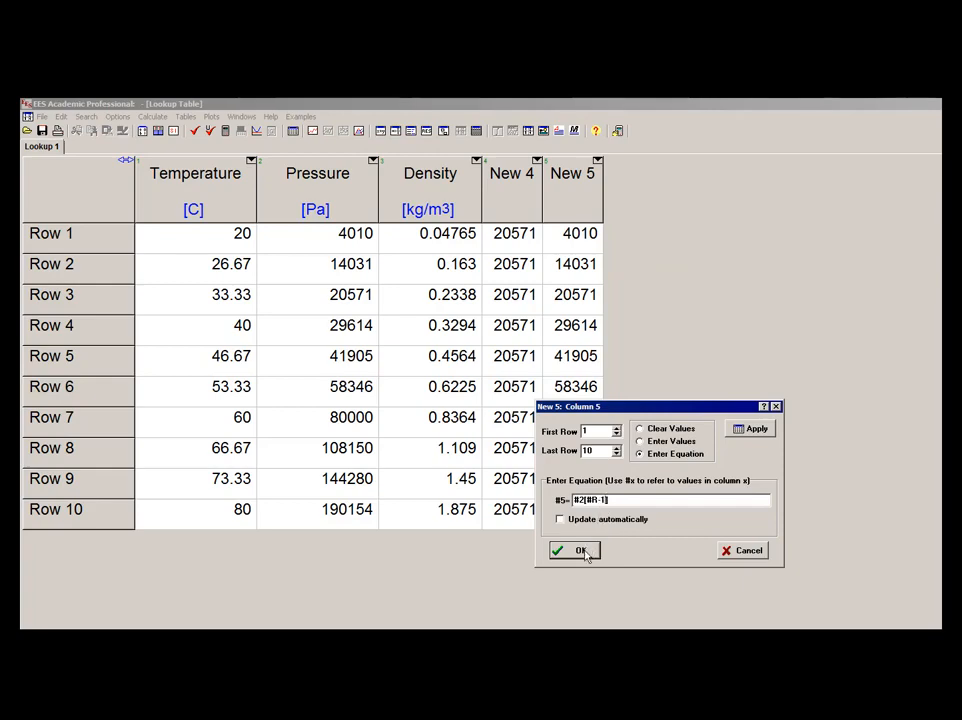
left_click(572, 550)
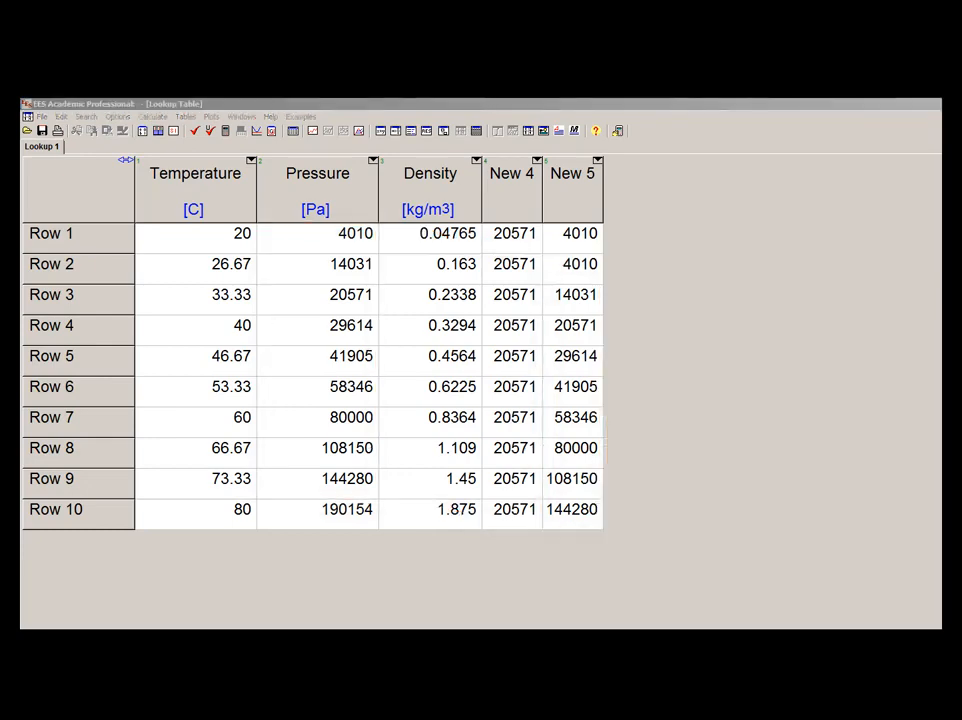
mouse_move(908, 404)
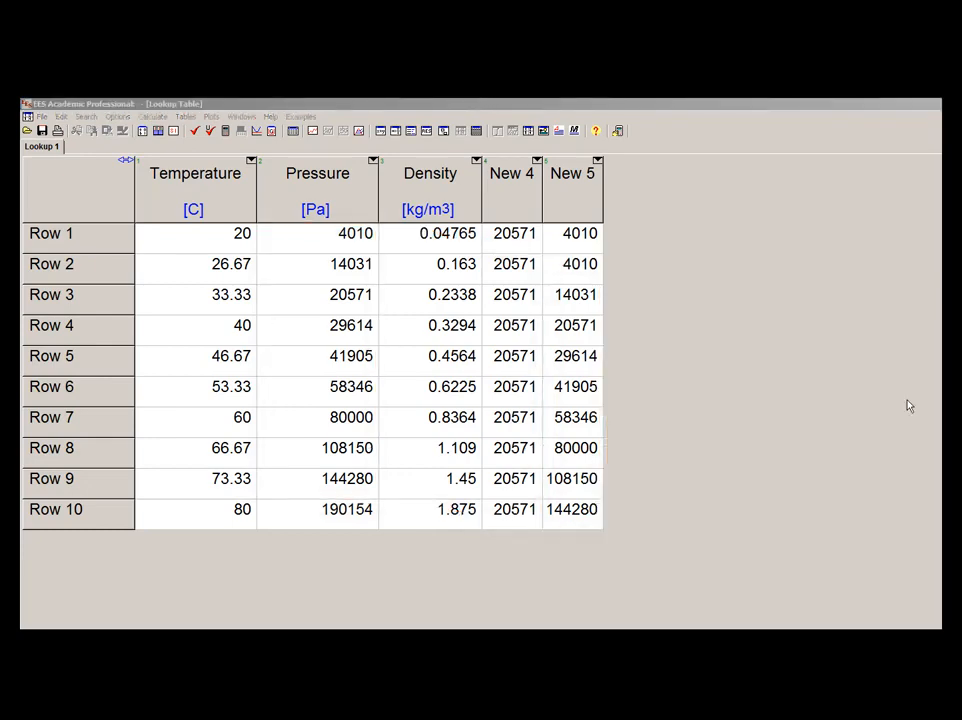
- Set the Density column equation to update automatically
left_click(428, 172)
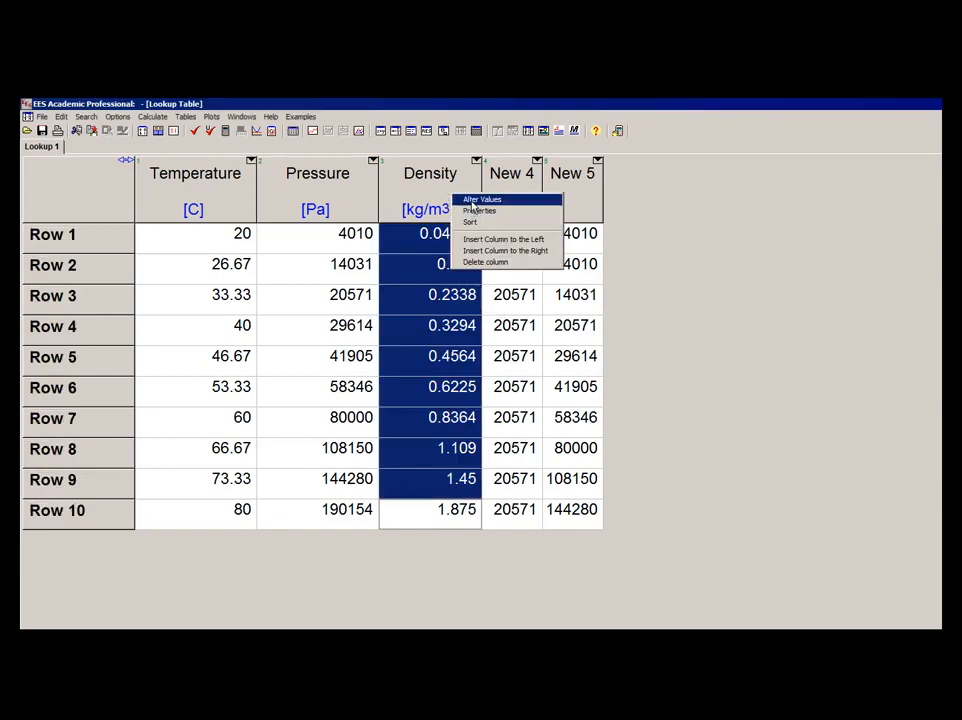
left_click(480, 198)
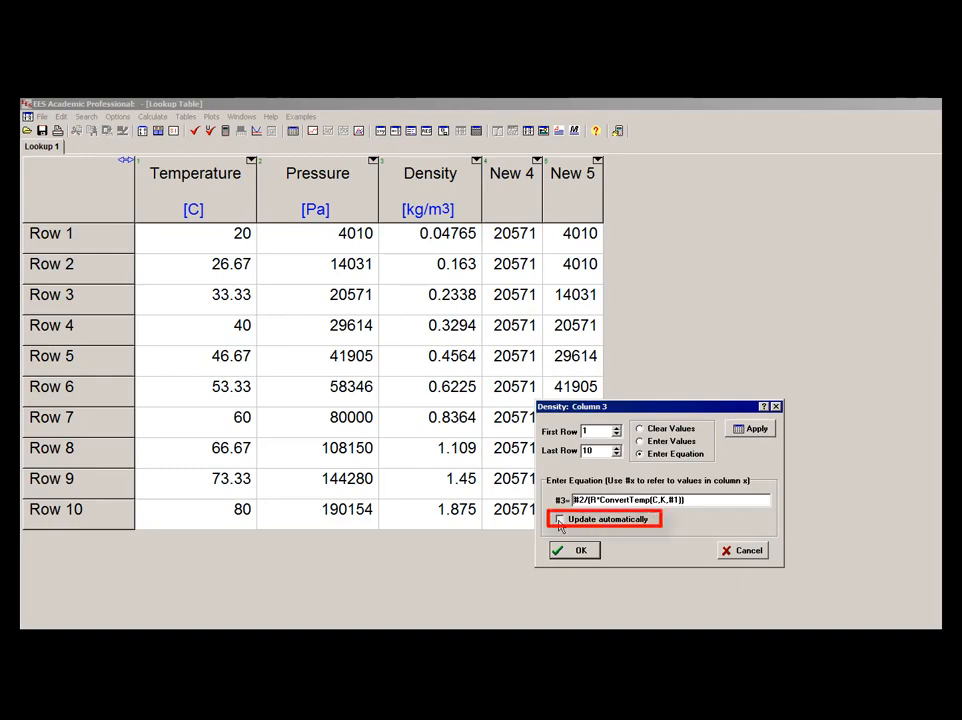
left_click(560, 518)
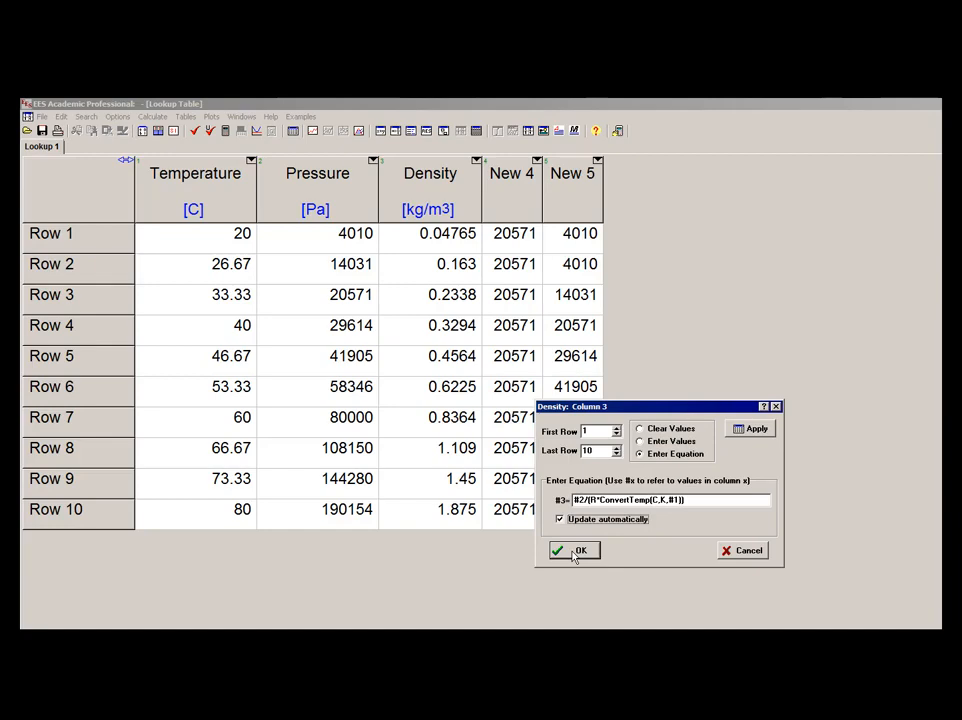
left_click(572, 550)
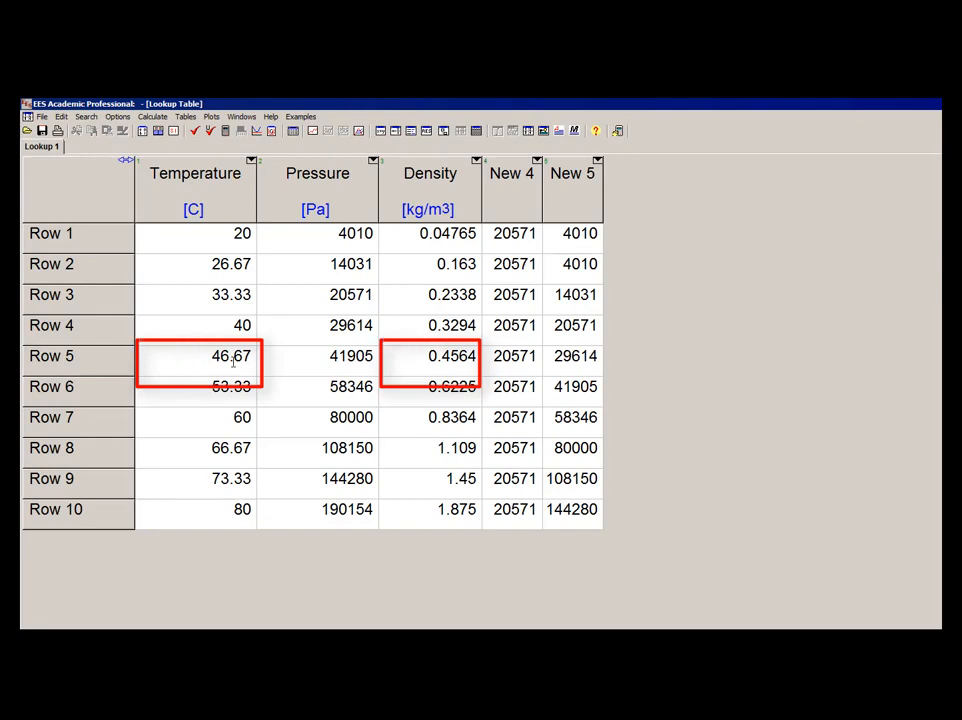
- Set Row 5 Temperature to 80, auto-updating its Density to 0.4133 kg/m3
double_click(196, 356)
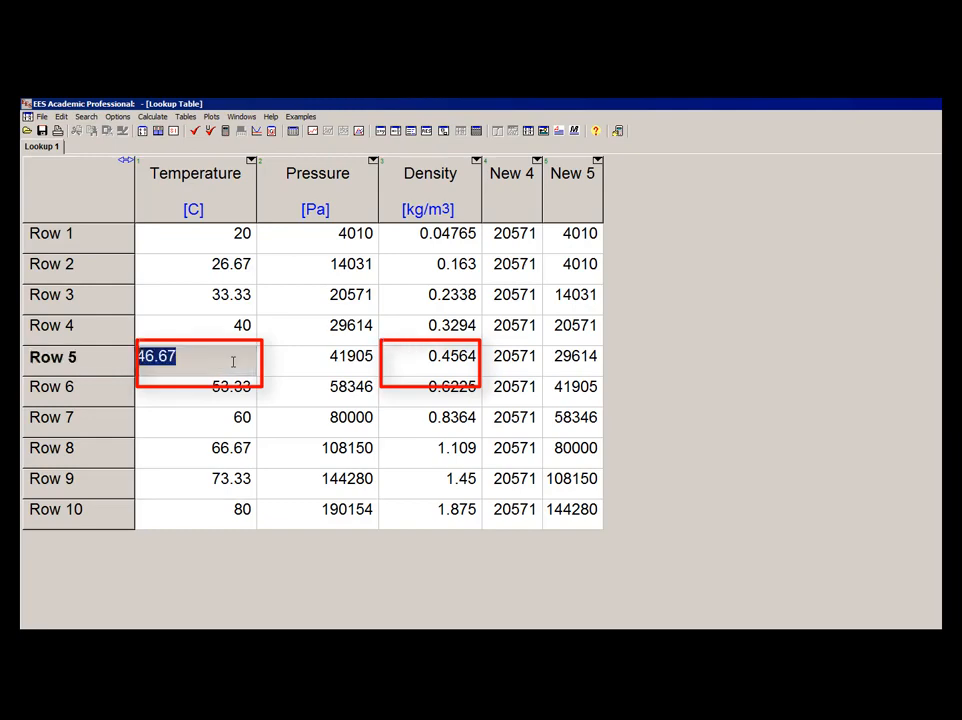
type("80")
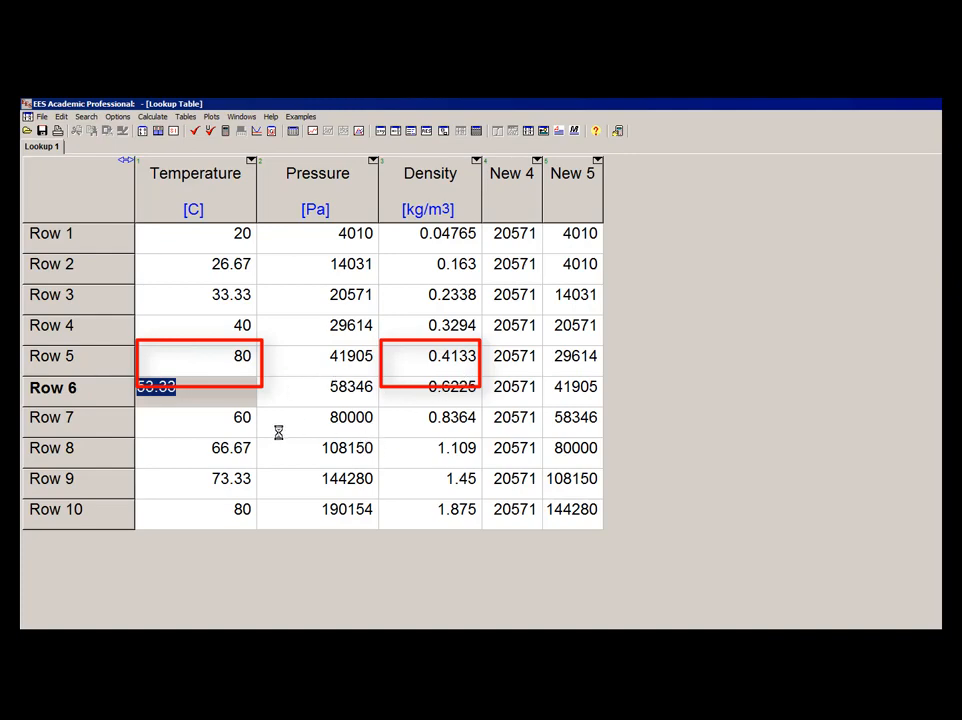
mouse_move(268, 420)
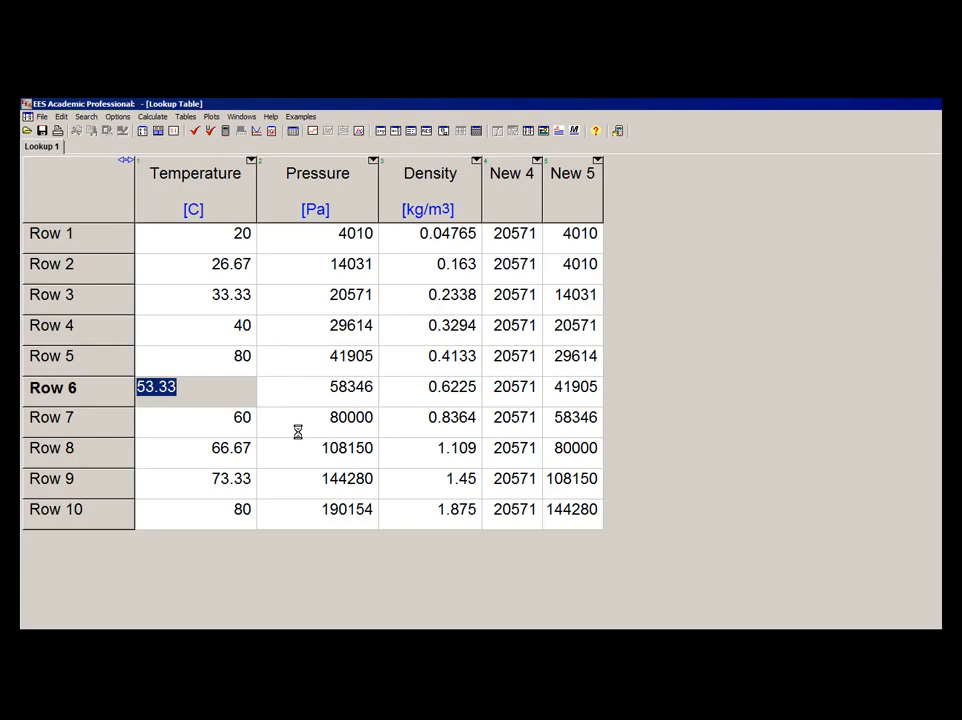
mouse_move(306, 418)
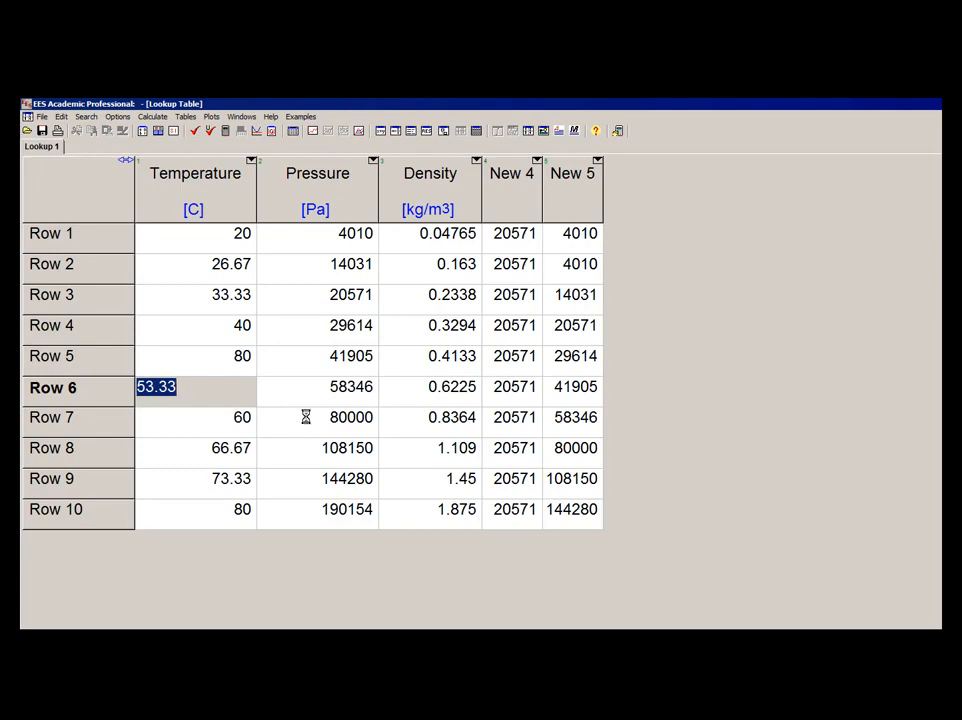
mouse_move(310, 418)
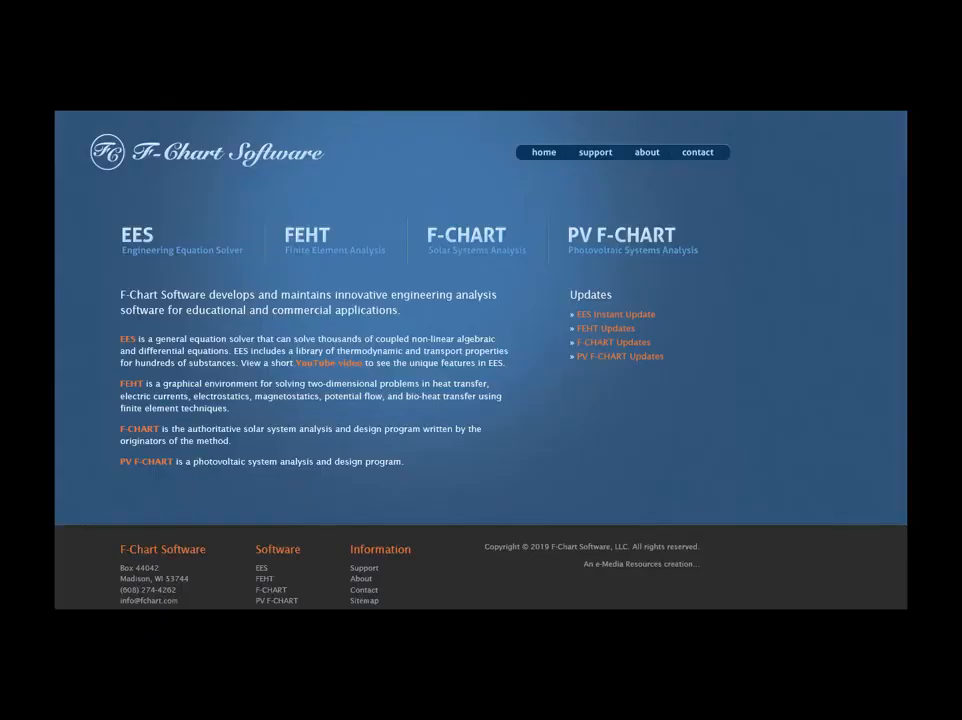
mouse_move(340, 510)
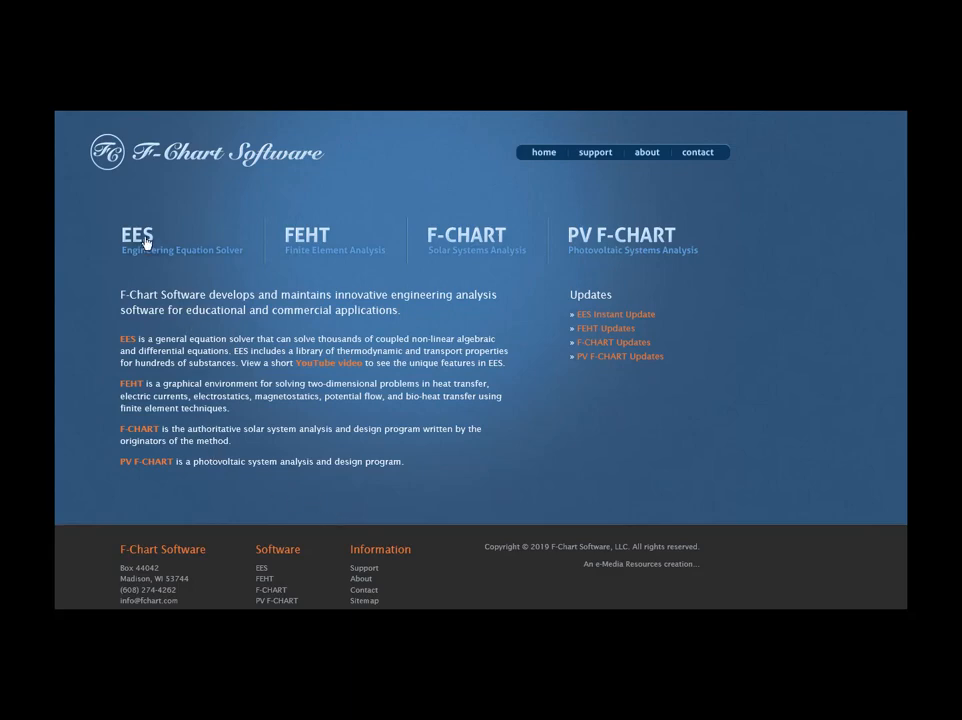
- Open the EES product page on the F-Chart site and scroll through its overview and tutorials
left_click(138, 236)
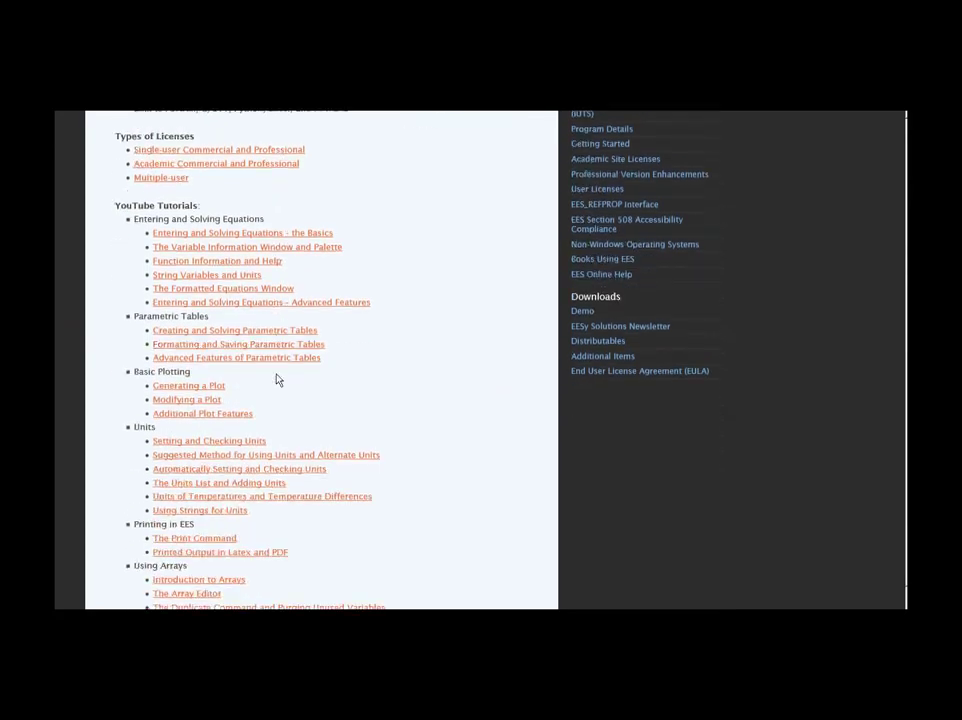
scroll("up", 3)
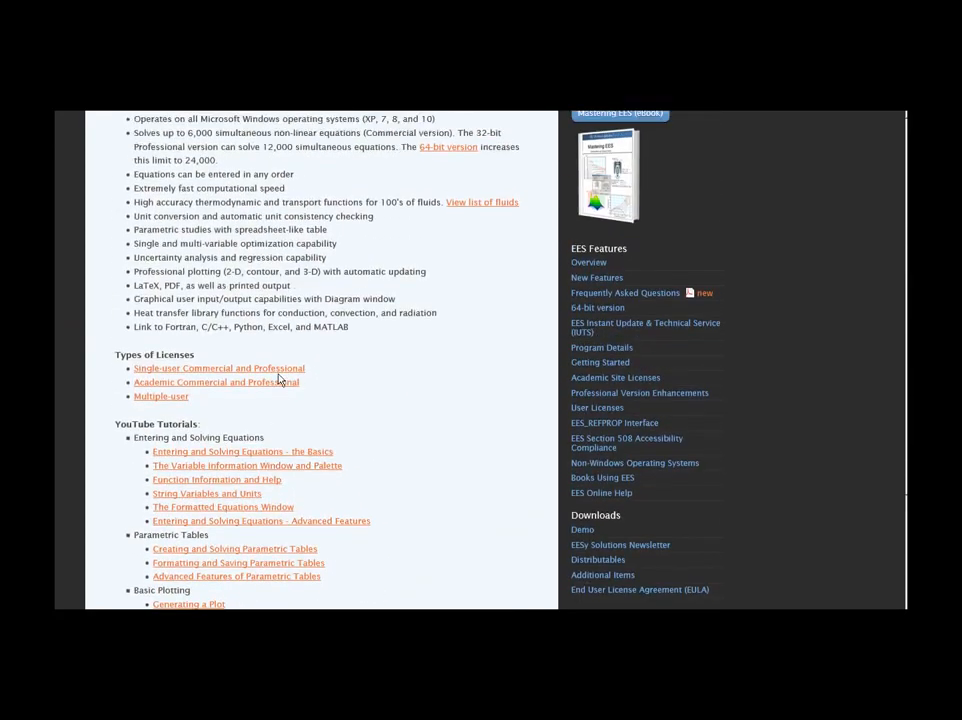
scroll("up", 3)
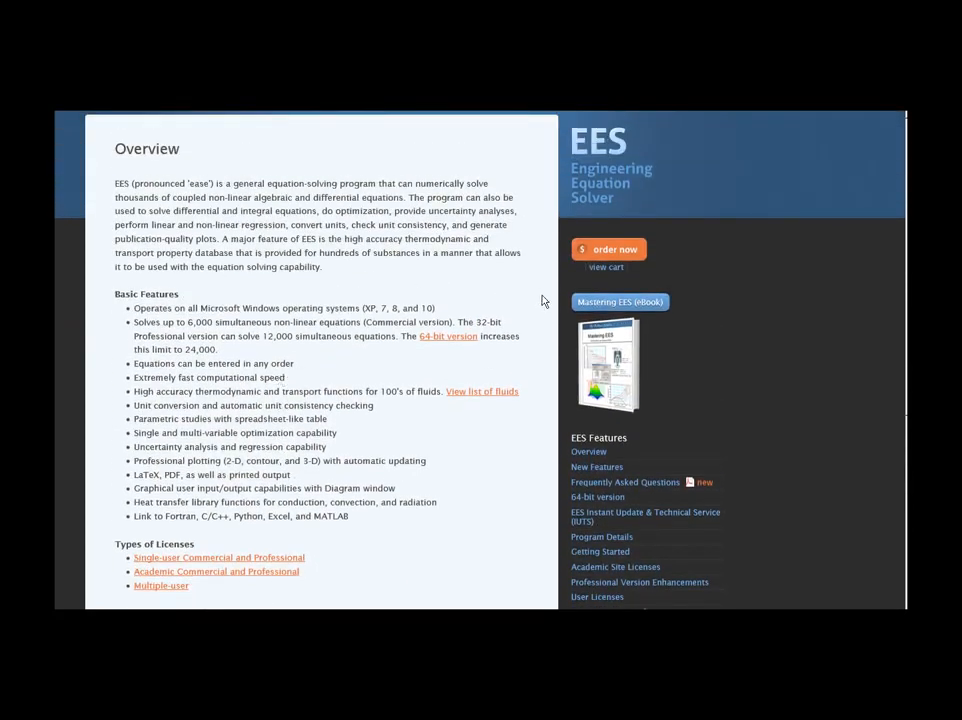